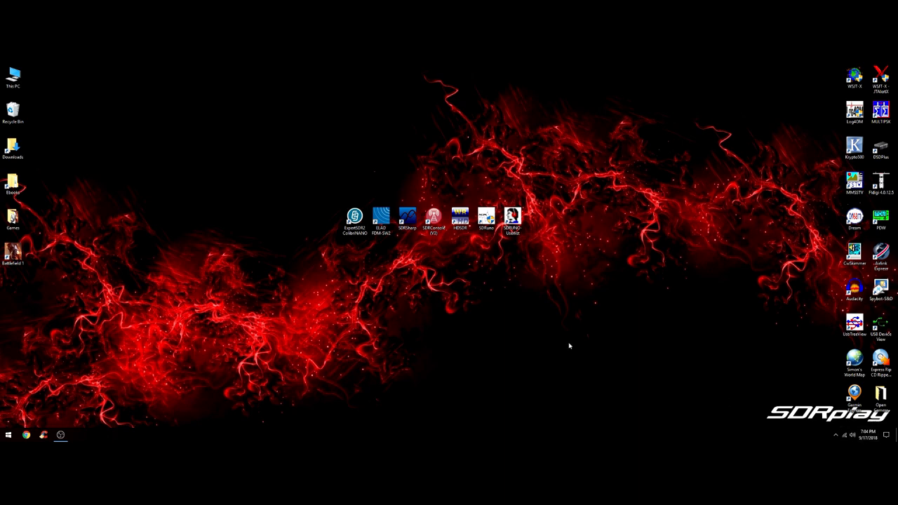
mouse_move(590, 347)
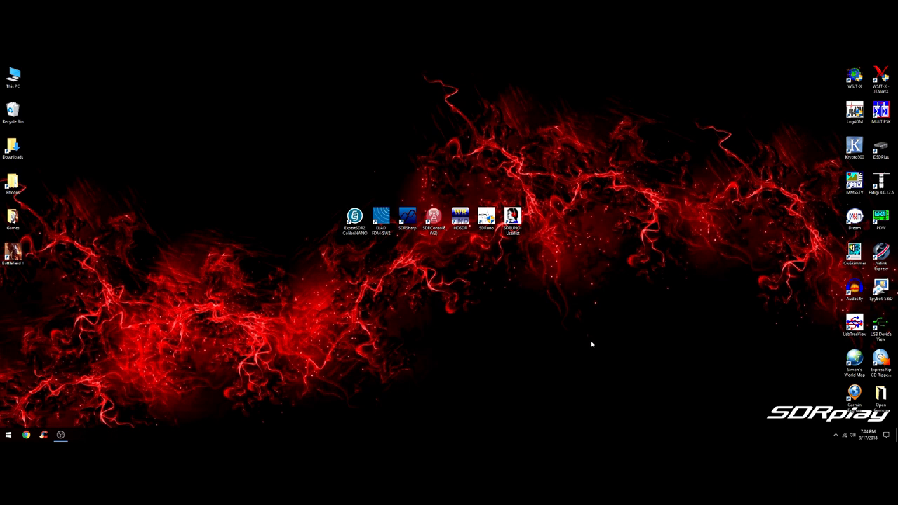
mouse_move(581, 337)
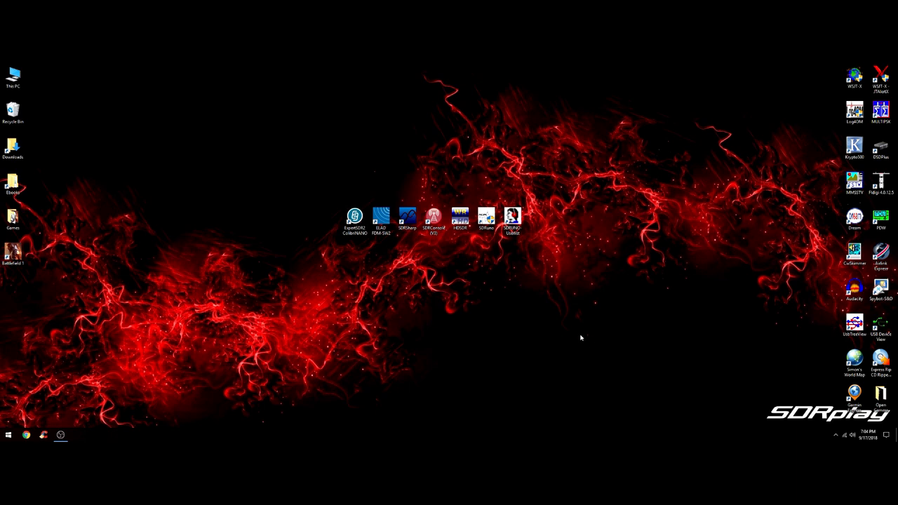
mouse_move(579, 337)
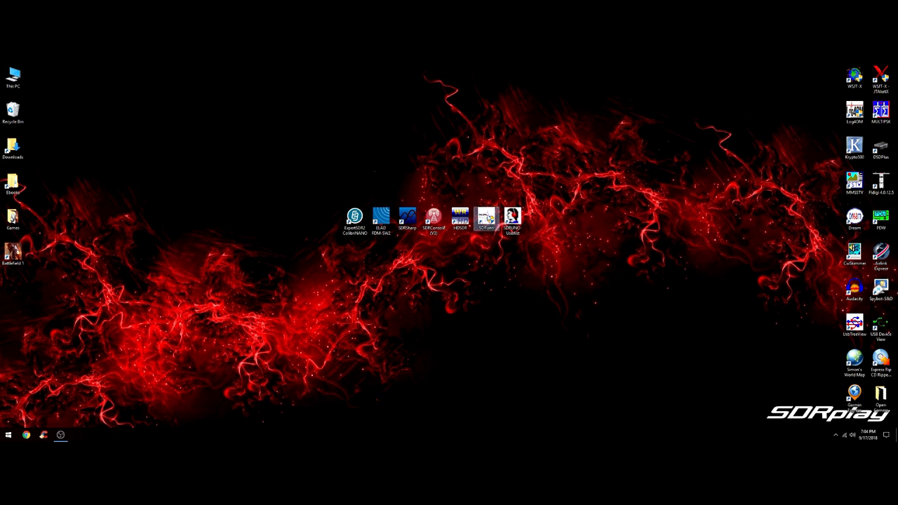
Launch SDRuno from its desktop shortcut and start the receiver streaming at 1.796000
double_click(486, 217)
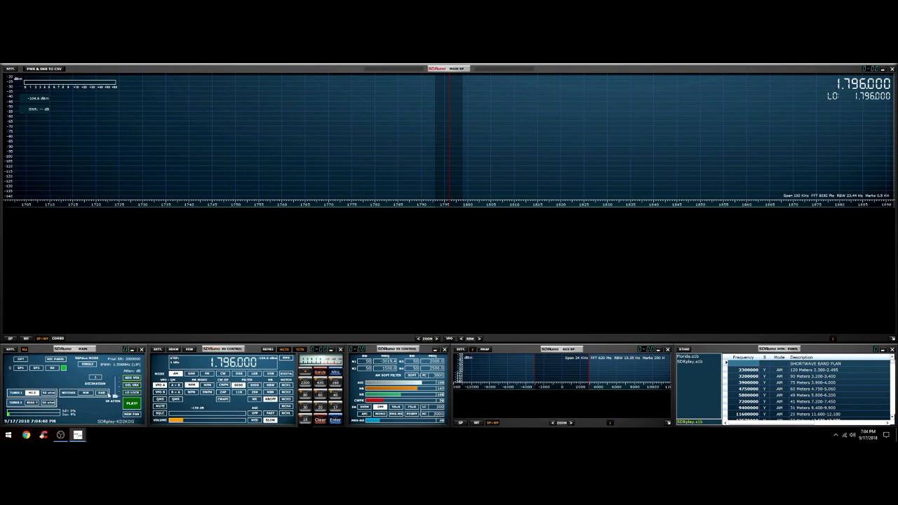
left_click(132, 404)
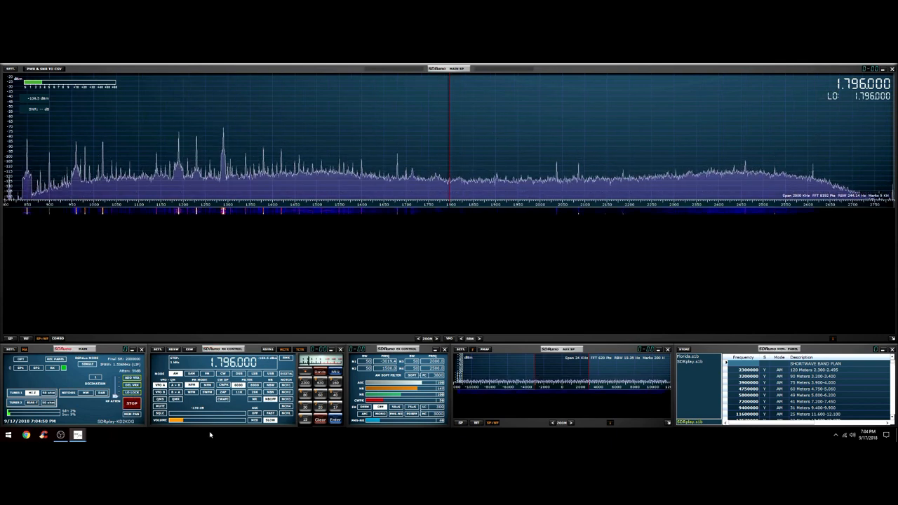
Tune the receiver from 4.612 MHz to 6.175 MHz via the main panel and waterfall
left_click(559, 161)
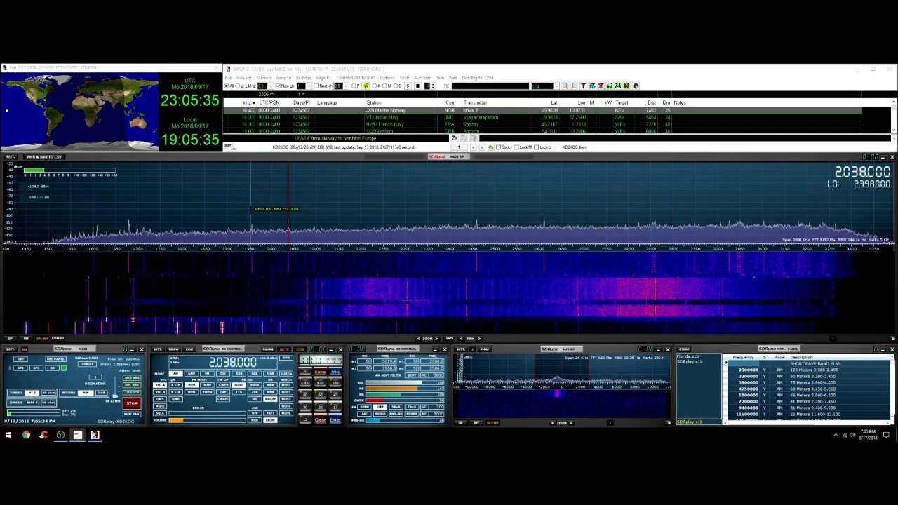
left_click(555, 208)
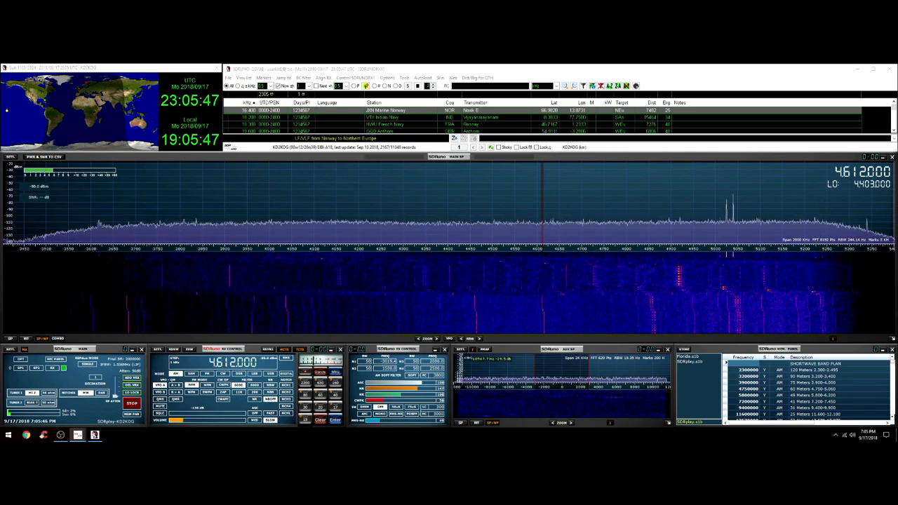
left_click(730, 222)
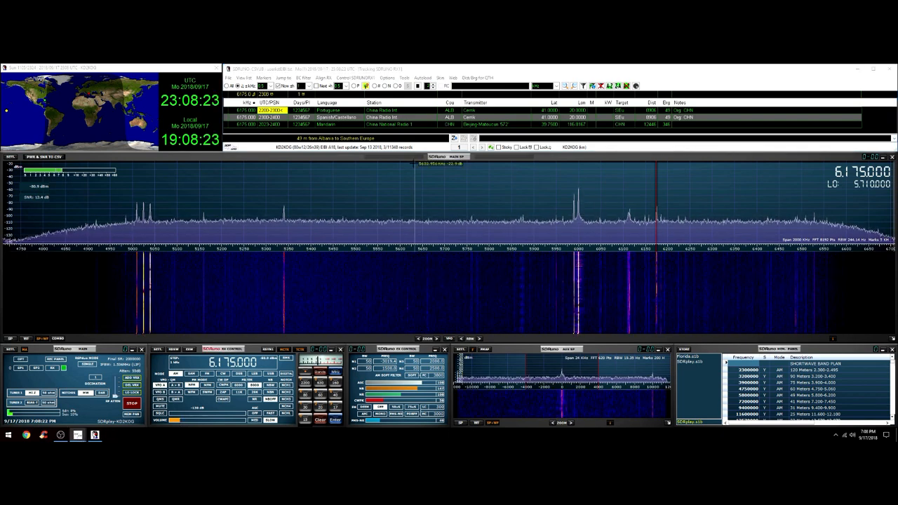
Show the 6.175 MHz station's transmitter location in Google Maps from the EiBi list
right_click(337, 109)
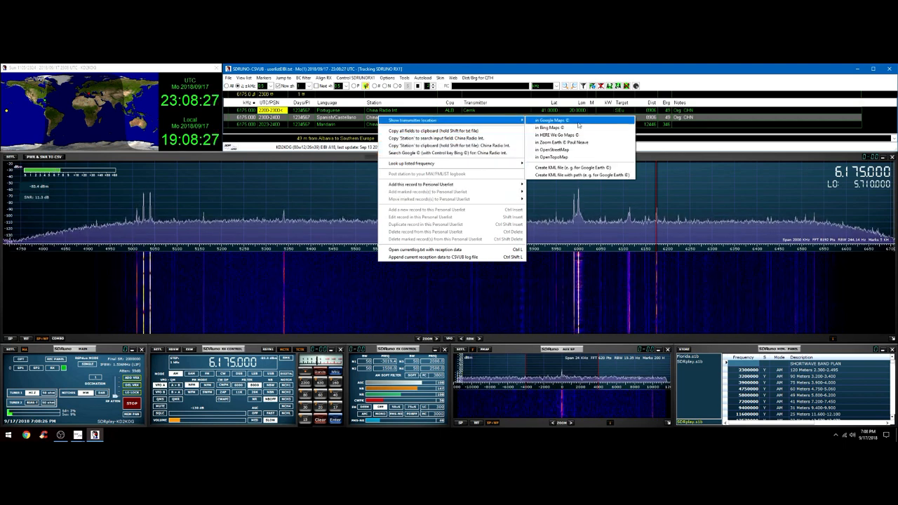
left_click(553, 118)
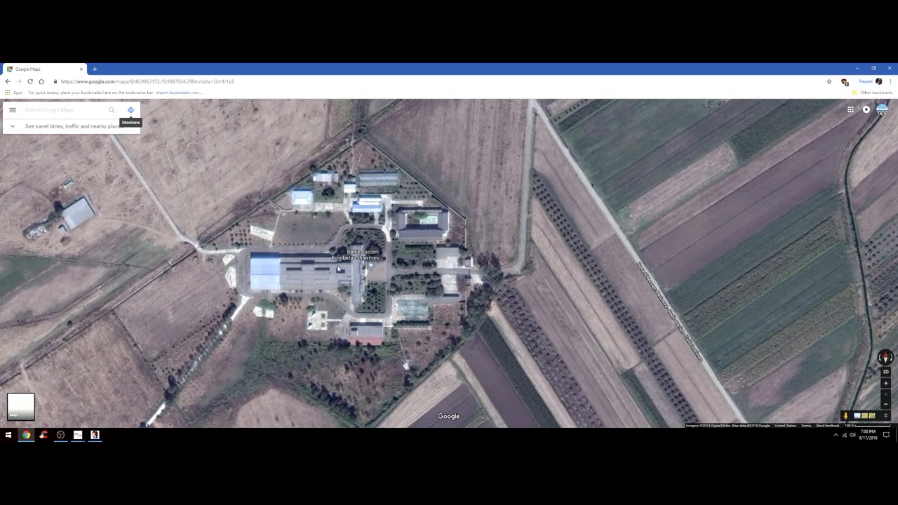
Zoom the Google Maps satellite view in on the transmitter site
scroll("down", 3)
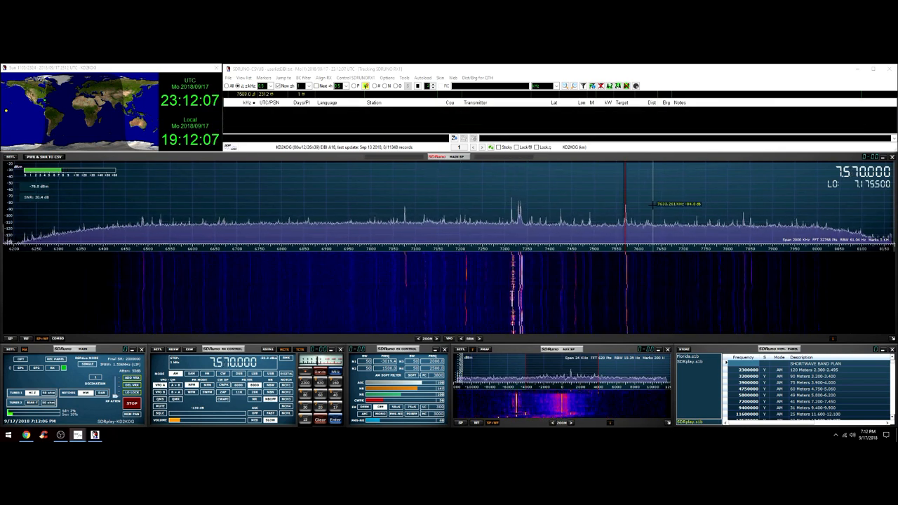
Tune the receiver to 7.570 MHz in the main frequency display
left_click(660, 204)
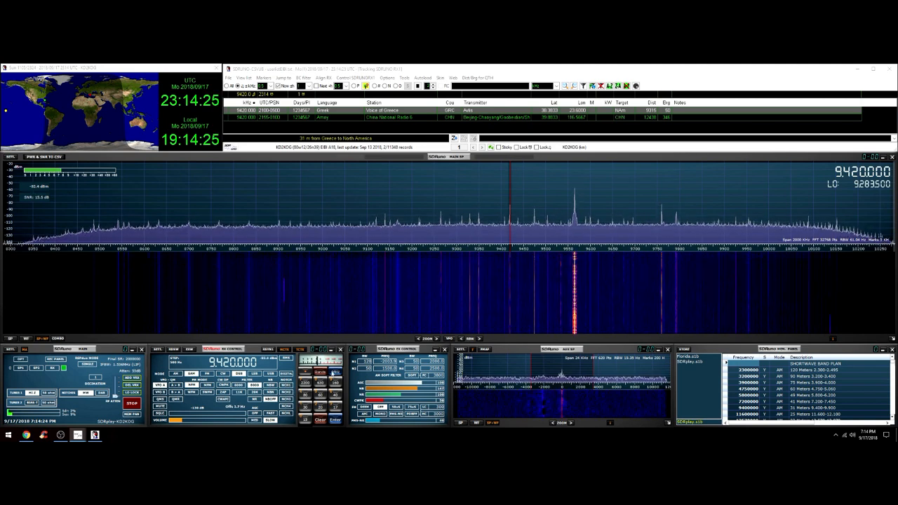
Tune the receiver to 9.420 MHz where a strong carrier shows
left_click(522, 225)
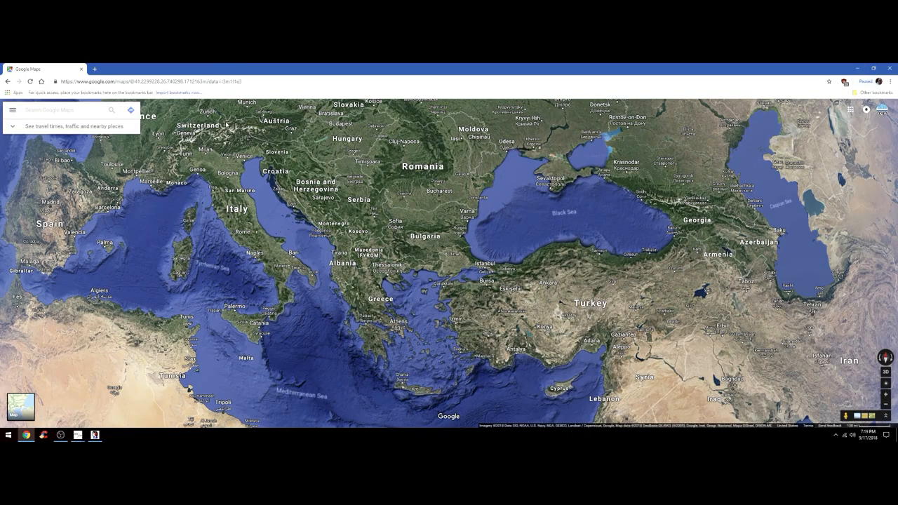
Search the browser for 'band conditions' and load the bandconditions.com site
left_click(214, 81)
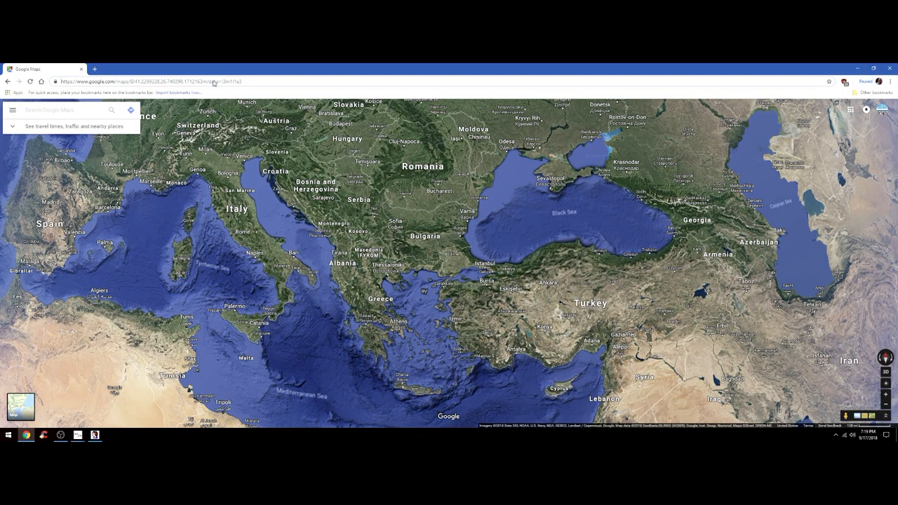
type("bandco")
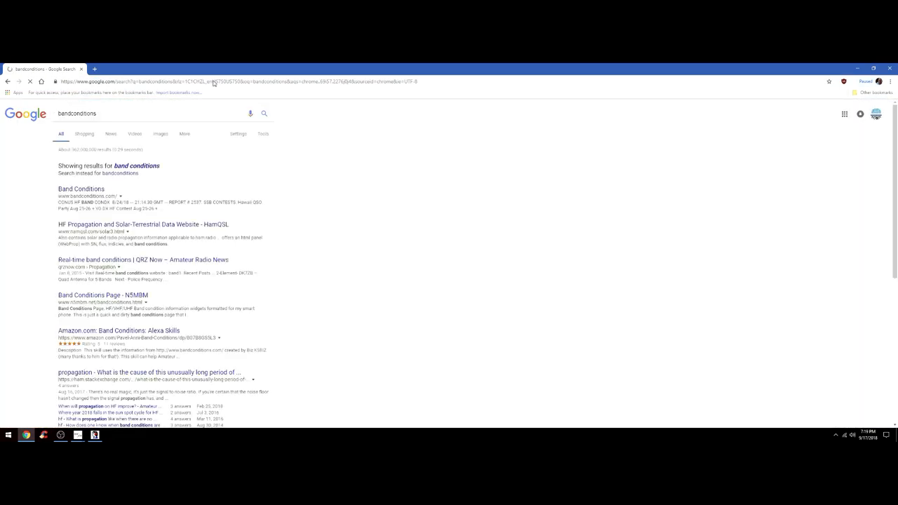
left_click(81, 188)
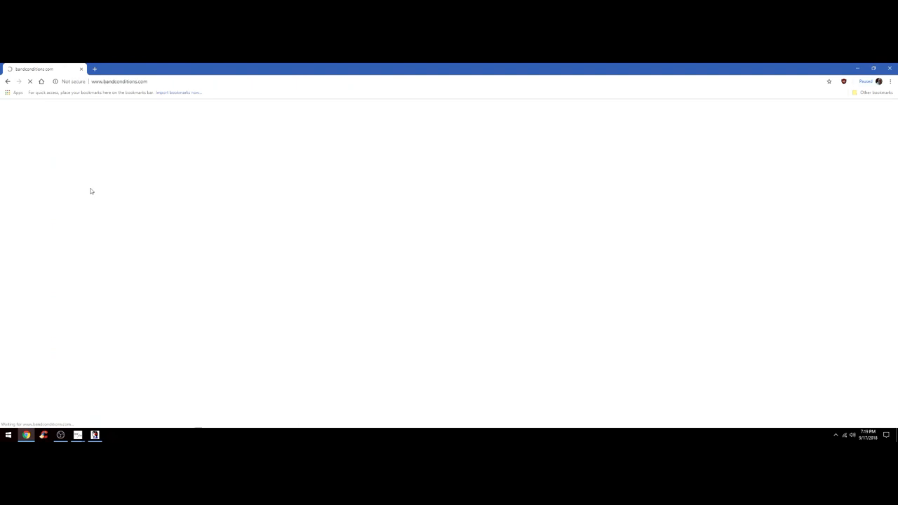
mouse_move(275, 222)
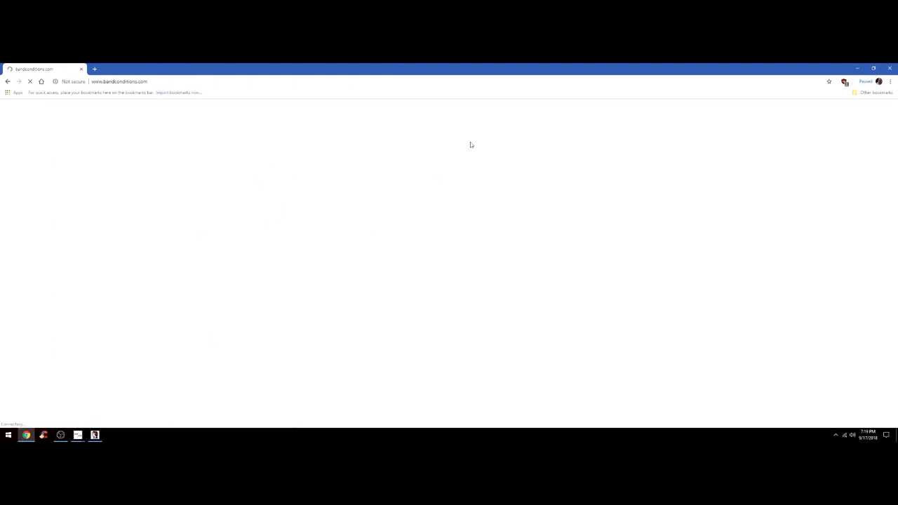
left_click(119, 81)
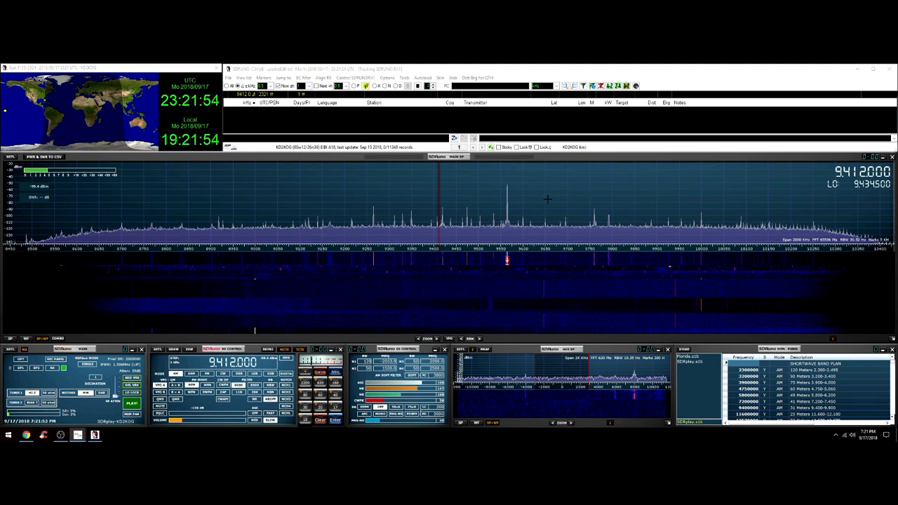
mouse_move(488, 208)
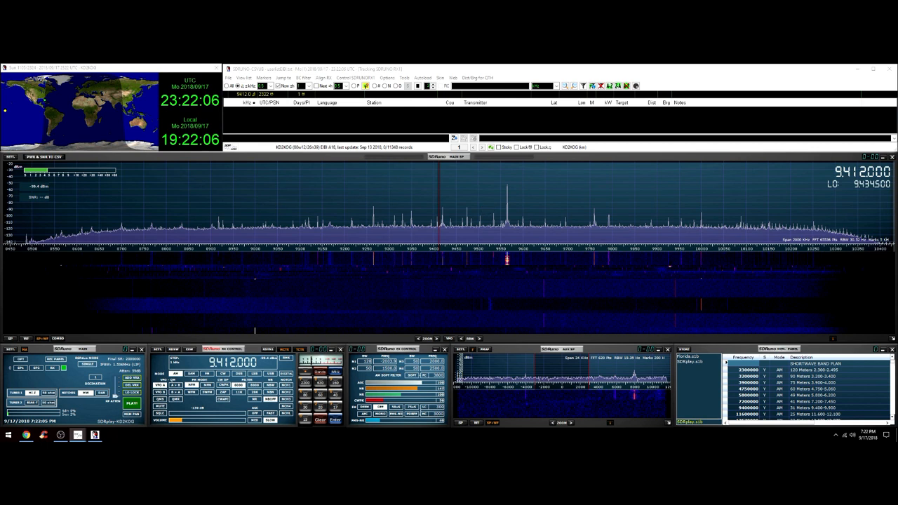
mouse_move(473, 198)
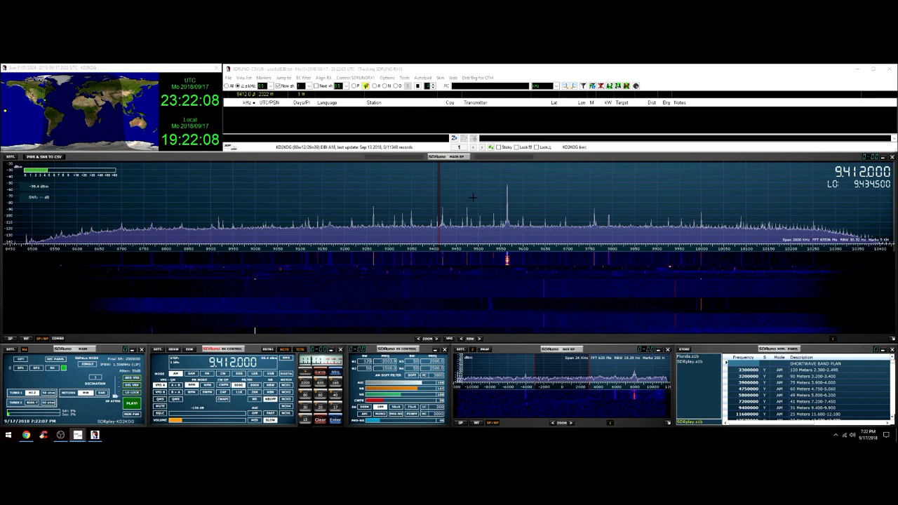